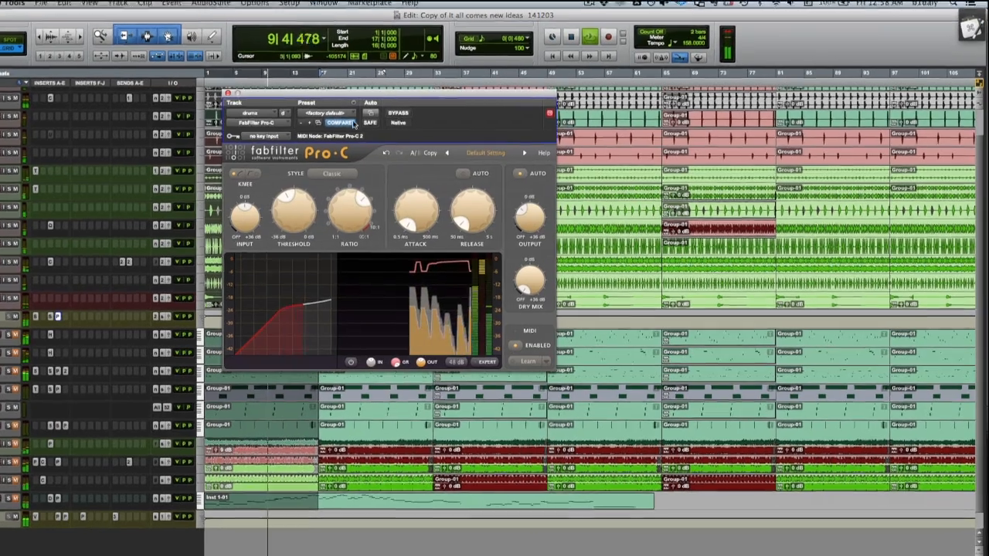
Step: Move the drums Pro-C window up and to the left by its title bar
{"action": "left_click_drag", "start_coordinate": [386, 101], "coordinate": [232, 34]}
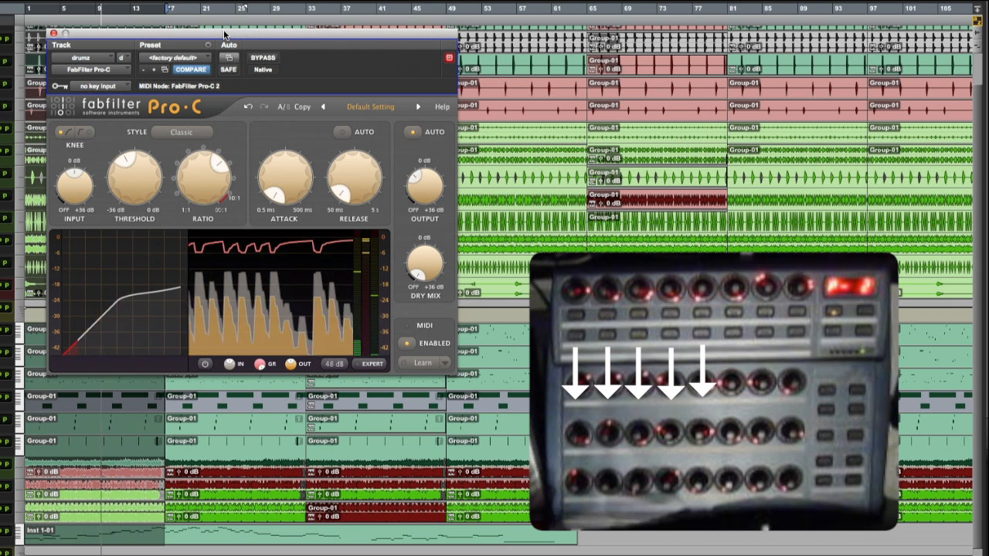
Step: Set Pro-C threshold to about -27.5 dB, ratio 17:1, attack 0.86 ms, output -5.60 dB
{"action": "left_click_drag", "start_coordinate": [134, 177], "coordinate": [135, 189]}
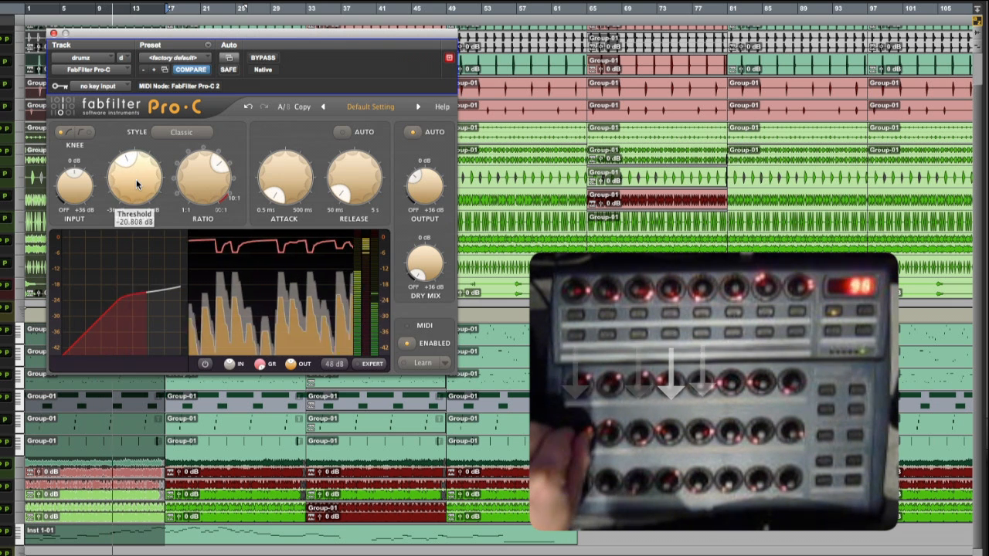
{"action": "left_click_drag", "start_coordinate": [135, 178], "coordinate": [135, 193]}
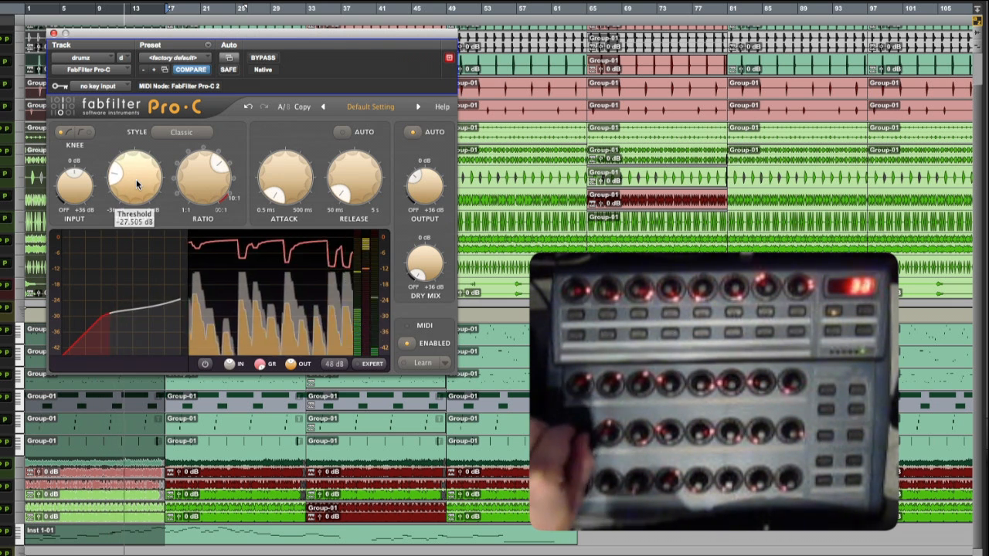
{"action": "left_click_drag", "start_coordinate": [134, 177], "coordinate": [116, 183]}
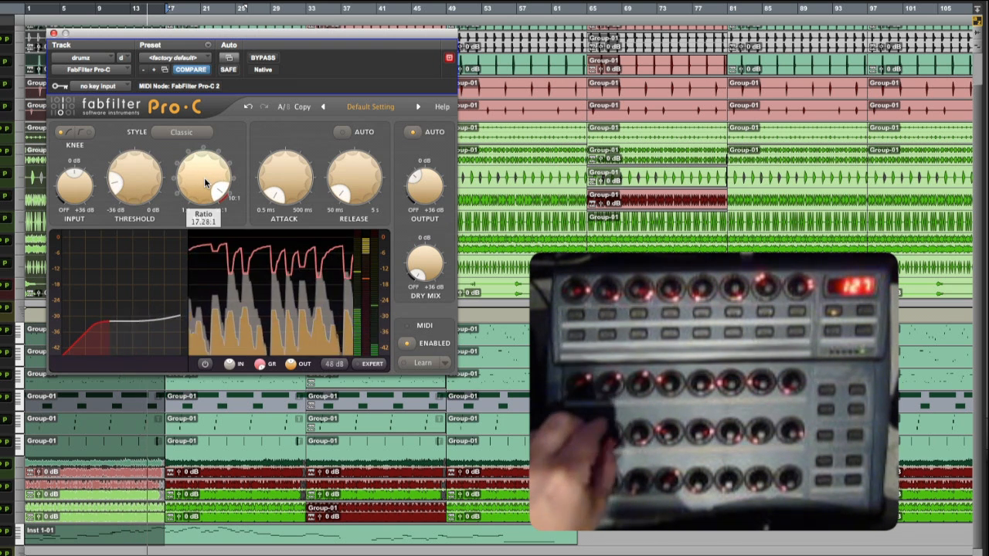
{"action": "left_click_drag", "start_coordinate": [134, 177], "coordinate": [134, 193]}
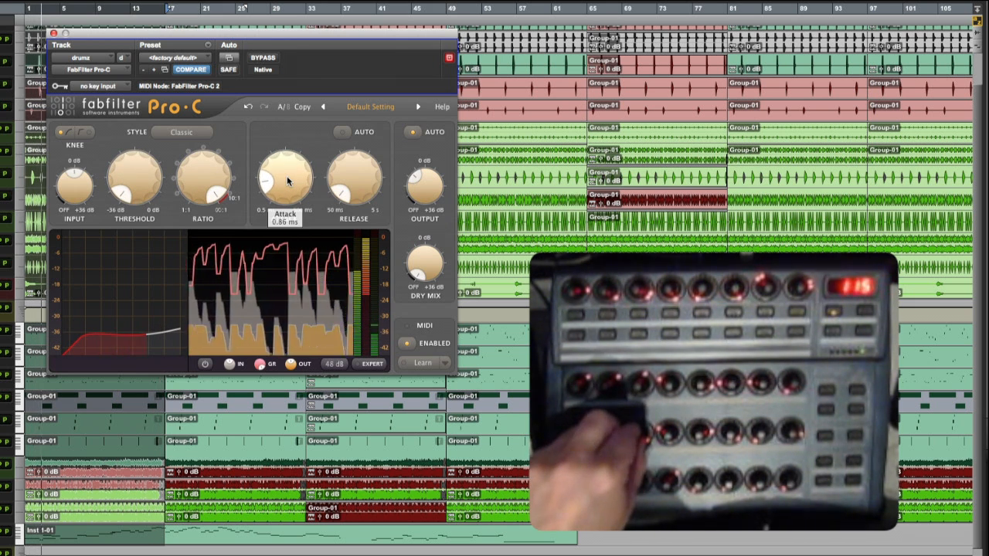
{"action": "left_click_drag", "start_coordinate": [284, 178], "coordinate": [284, 186]}
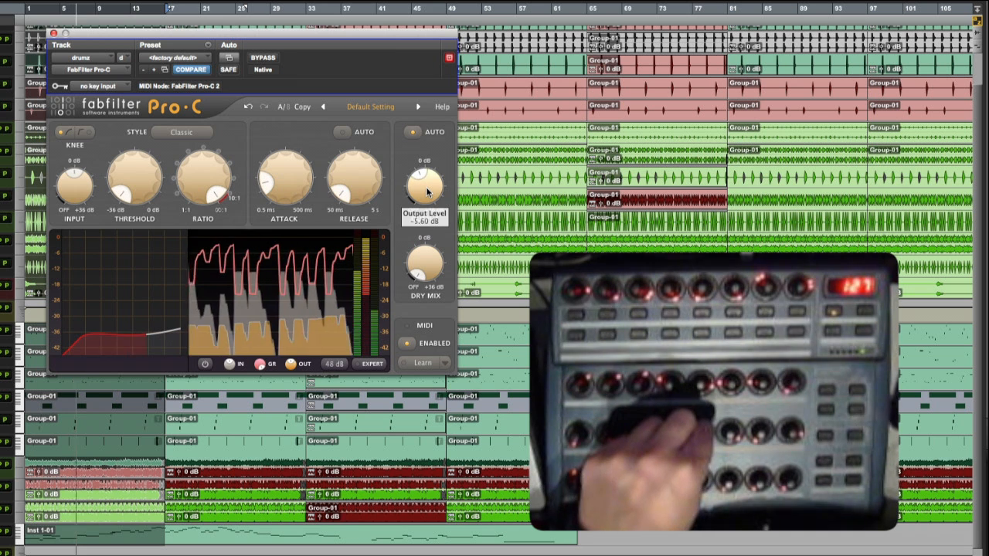
Step: Push the Pro-C threshold down to about -35 dB and trim output to roughly -9.5 dB
{"action": "left_click_drag", "start_coordinate": [423, 185], "coordinate": [423, 209]}
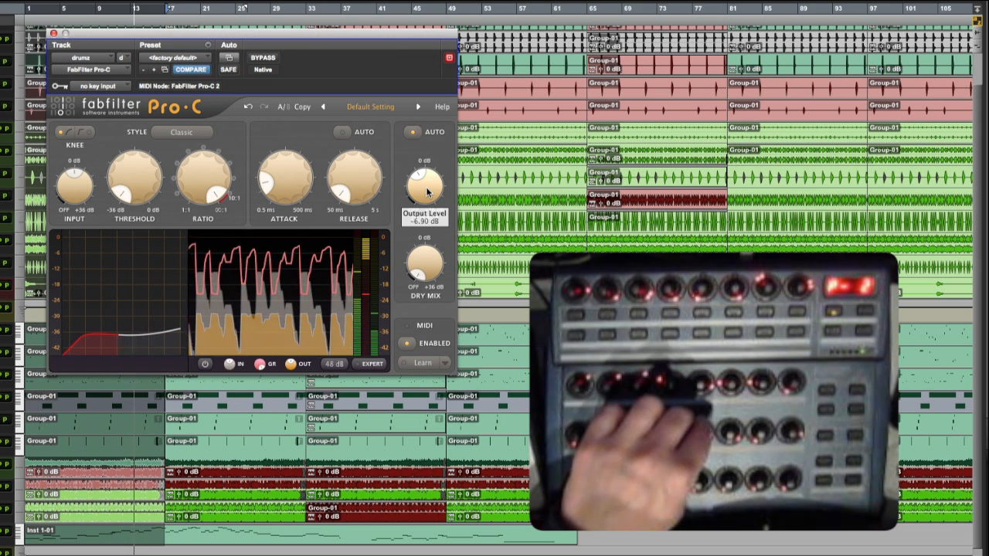
{"action": "left_click_drag", "start_coordinate": [424, 185], "coordinate": [424, 197]}
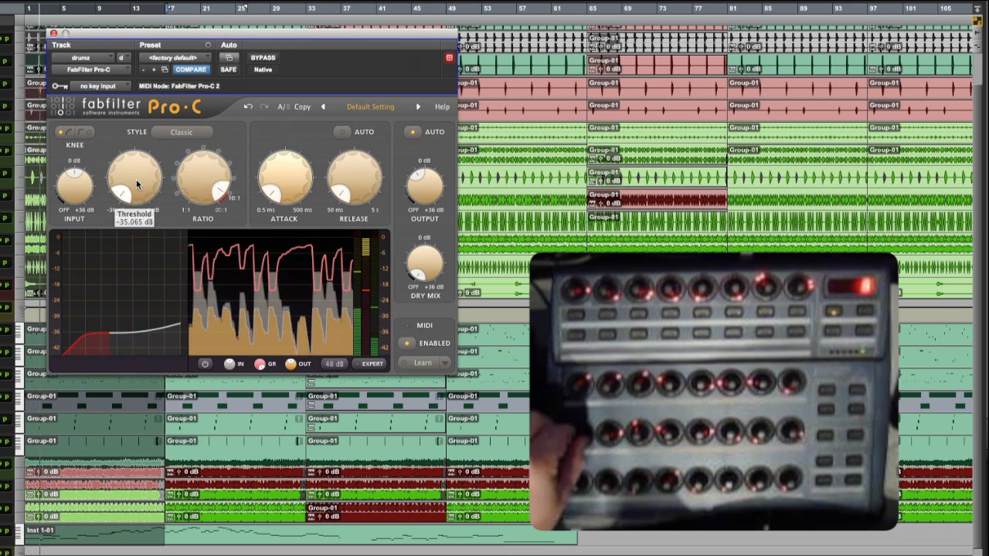
{"action": "left_click_drag", "start_coordinate": [135, 182], "coordinate": [139, 174]}
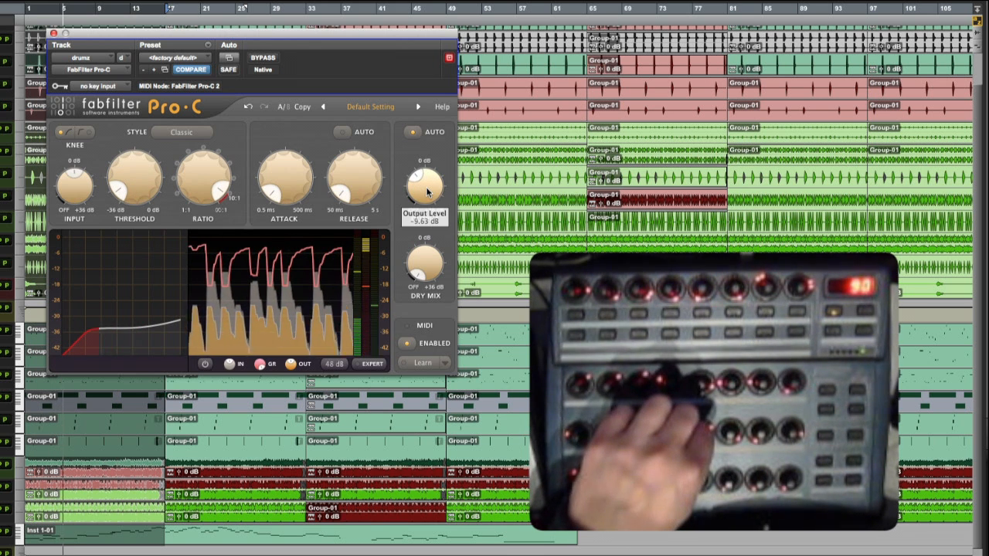
{"action": "left_click_drag", "start_coordinate": [423, 189], "coordinate": [423, 201]}
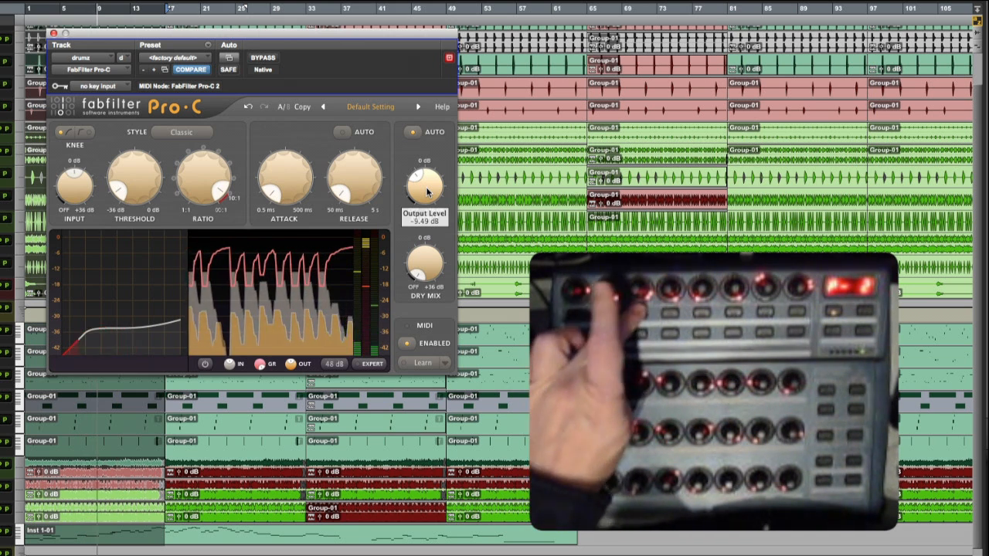
Step: Switch the drums plugin window from Pro-C to Solid EQ via the insert selector
{"action": "left_click", "coordinate": [124, 58]}
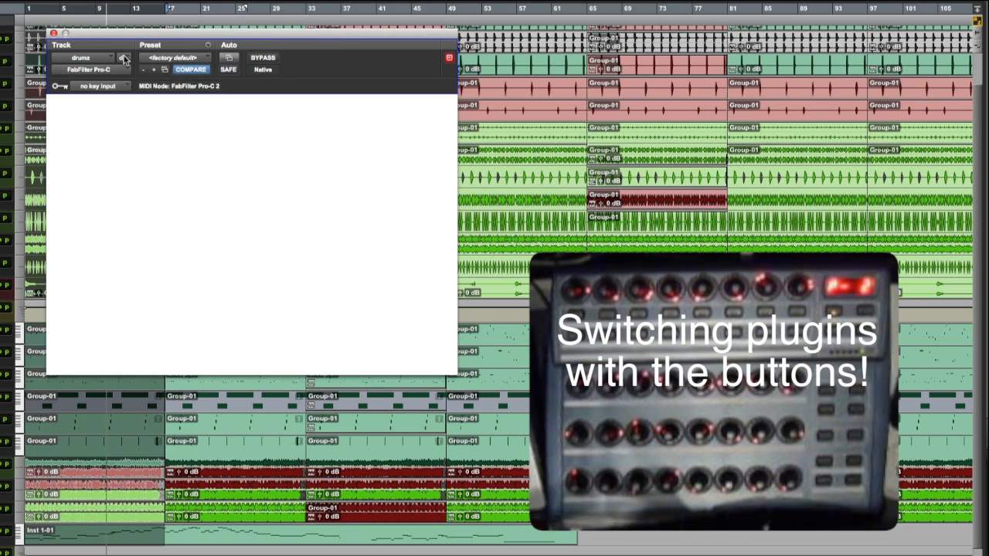
{"action": "left_click", "coordinate": [122, 58]}
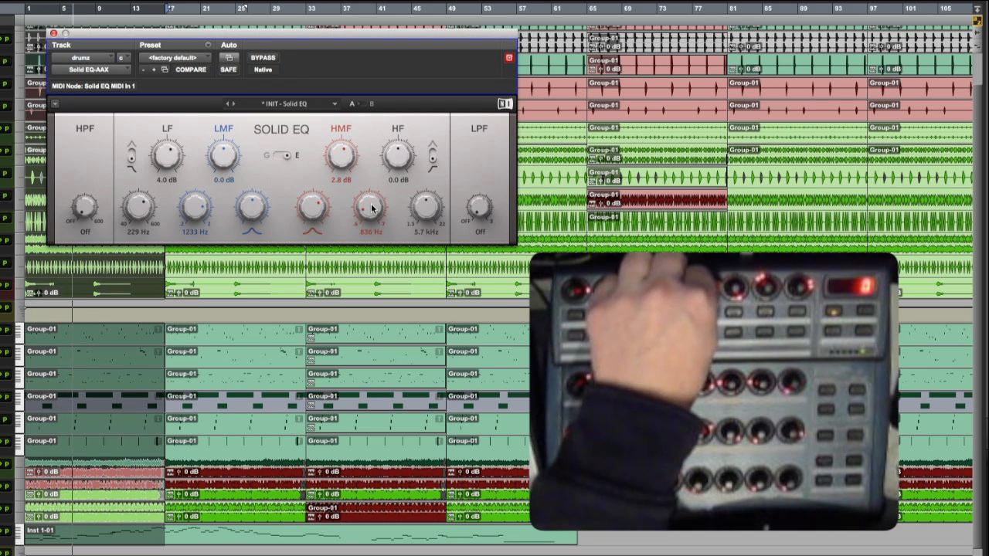
Step: Boost the Solid EQ high-mid band to 19.9 dB near 1471 Hz
{"action": "left_click_drag", "start_coordinate": [369, 207], "coordinate": [374, 197]}
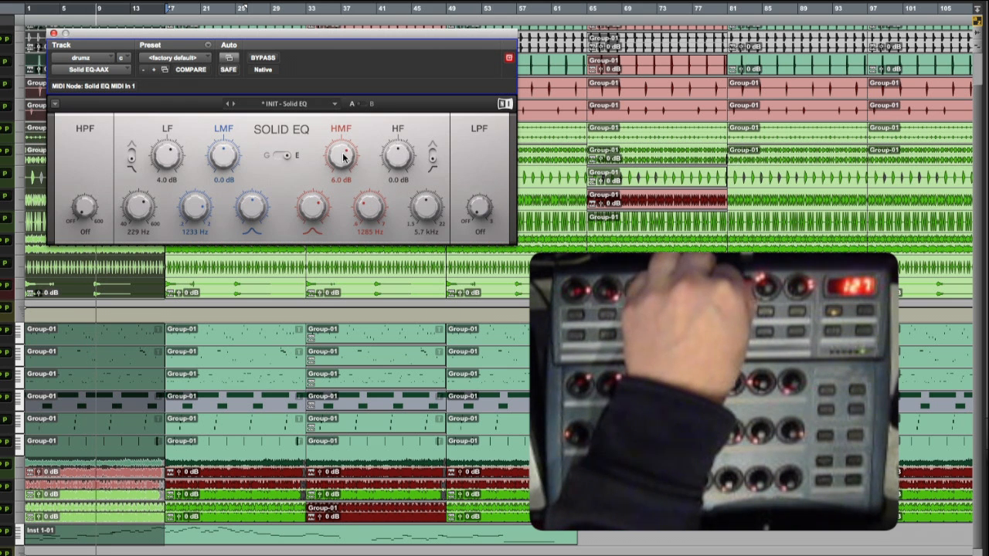
{"action": "left_click_drag", "start_coordinate": [341, 156], "coordinate": [342, 143]}
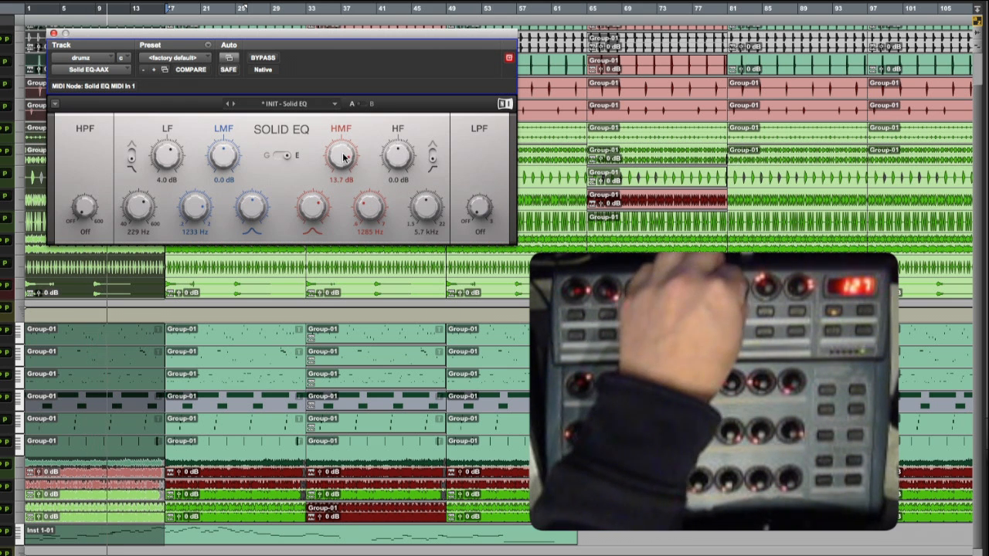
{"action": "left_click_drag", "start_coordinate": [342, 159], "coordinate": [341, 150]}
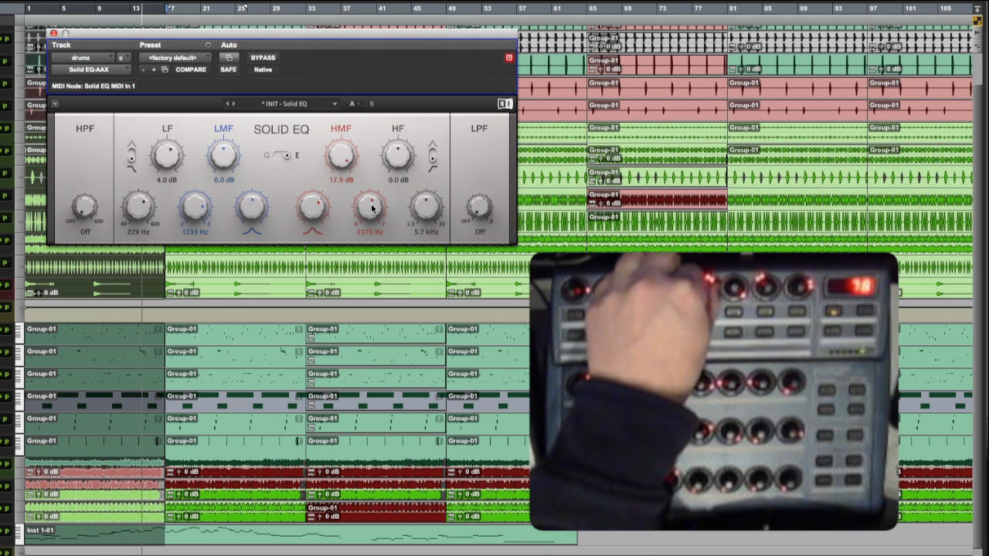
{"action": "left_click_drag", "start_coordinate": [369, 207], "coordinate": [369, 224]}
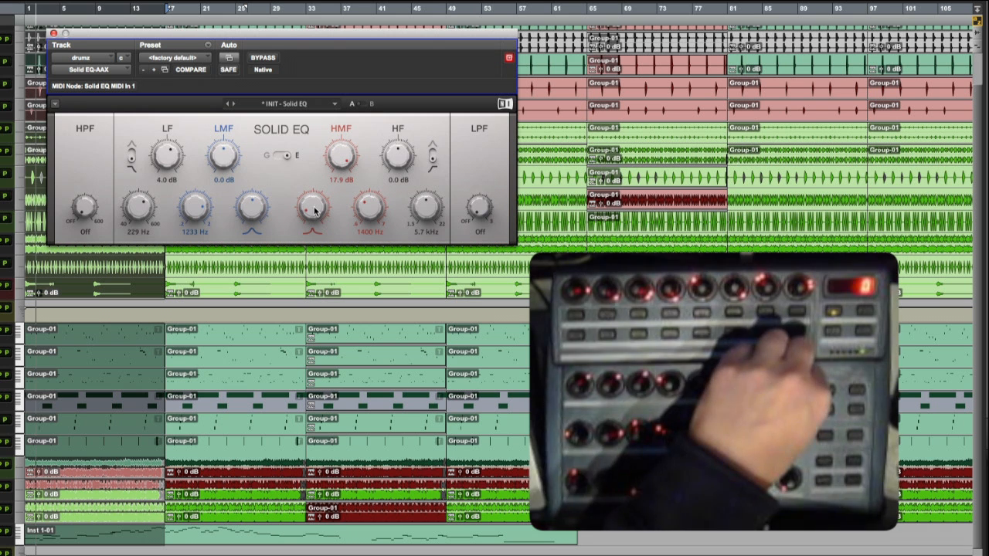
{"action": "left_click_drag", "start_coordinate": [223, 154], "coordinate": [223, 151]}
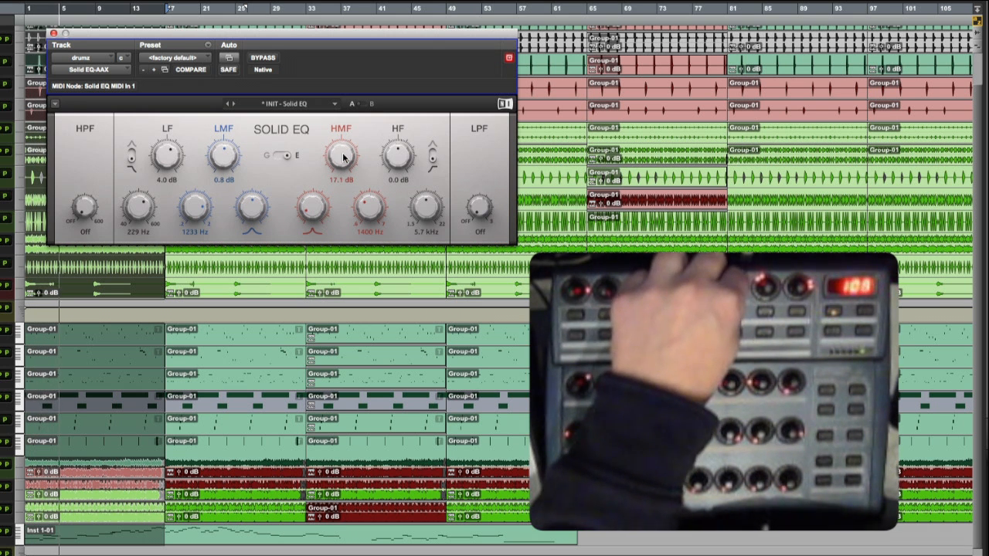
{"action": "left_click_drag", "start_coordinate": [342, 151], "coordinate": [341, 166]}
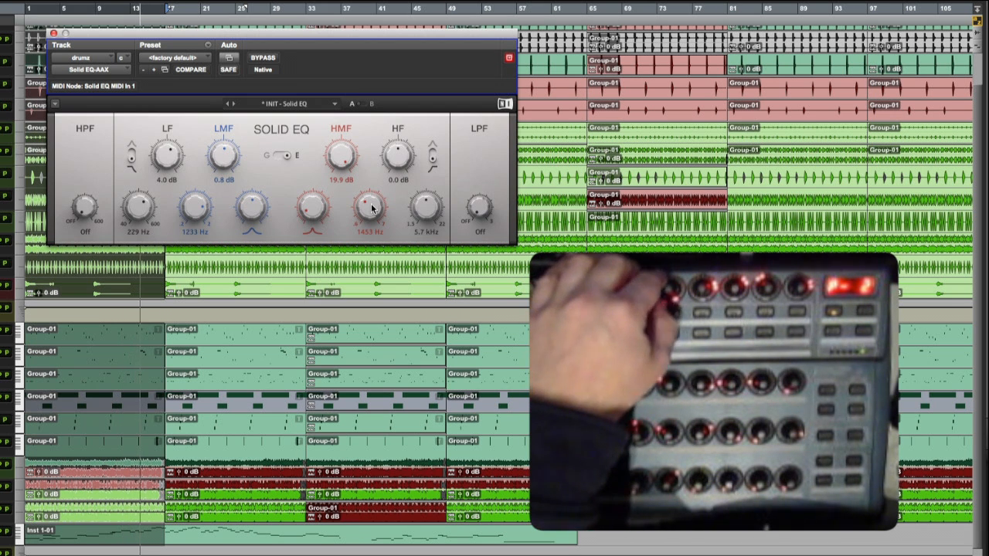
Step: Boost the low-mid band to 15.5 dB and lower its frequency to 557 Hz
{"action": "left_click_drag", "start_coordinate": [223, 154], "coordinate": [223, 139]}
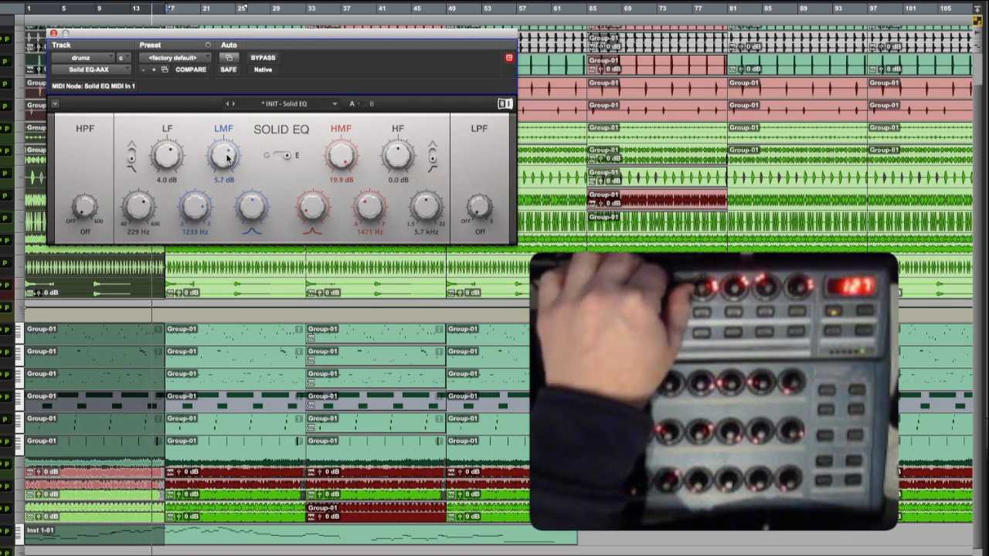
{"action": "left_click_drag", "start_coordinate": [224, 155], "coordinate": [224, 139]}
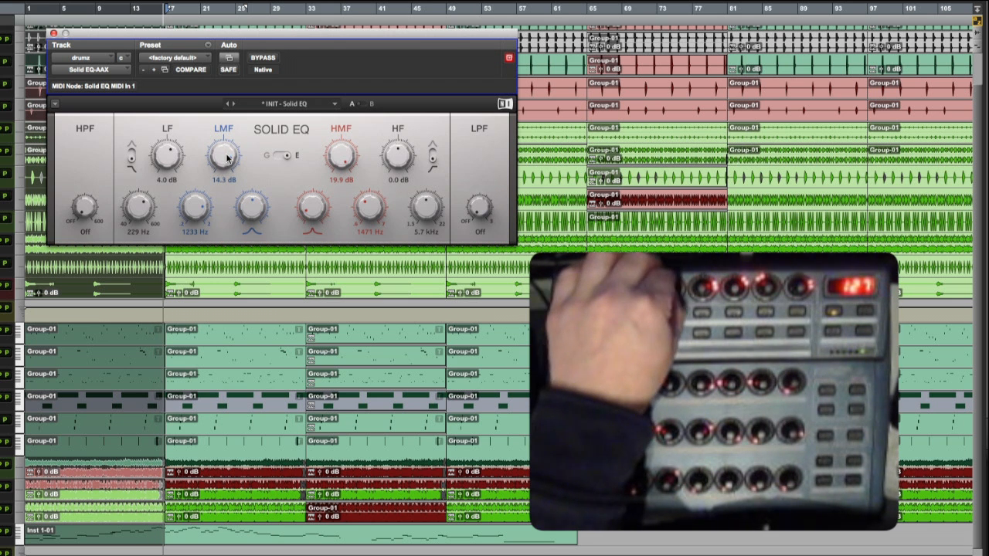
{"action": "left_click_drag", "start_coordinate": [222, 154], "coordinate": [223, 139]}
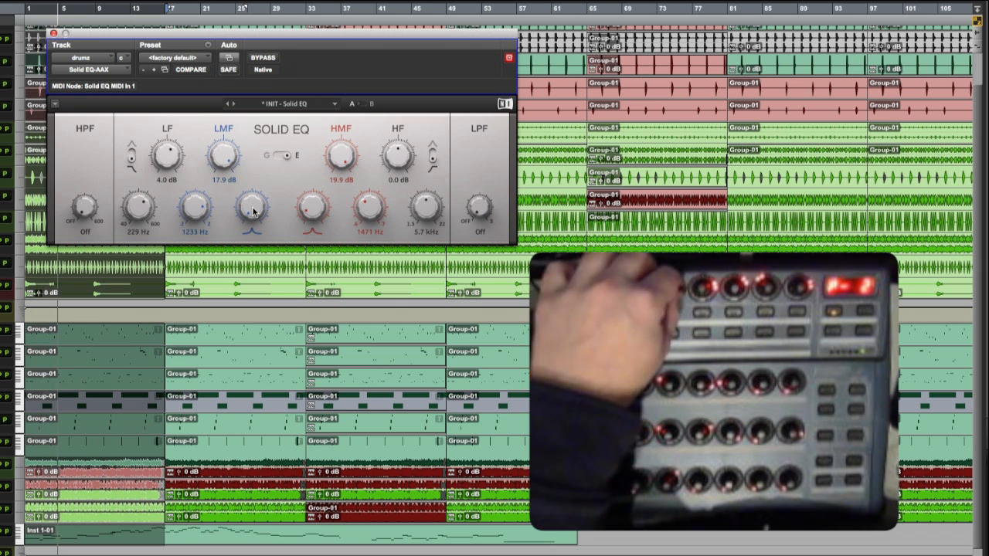
{"action": "left_click_drag", "start_coordinate": [223, 158], "coordinate": [227, 166]}
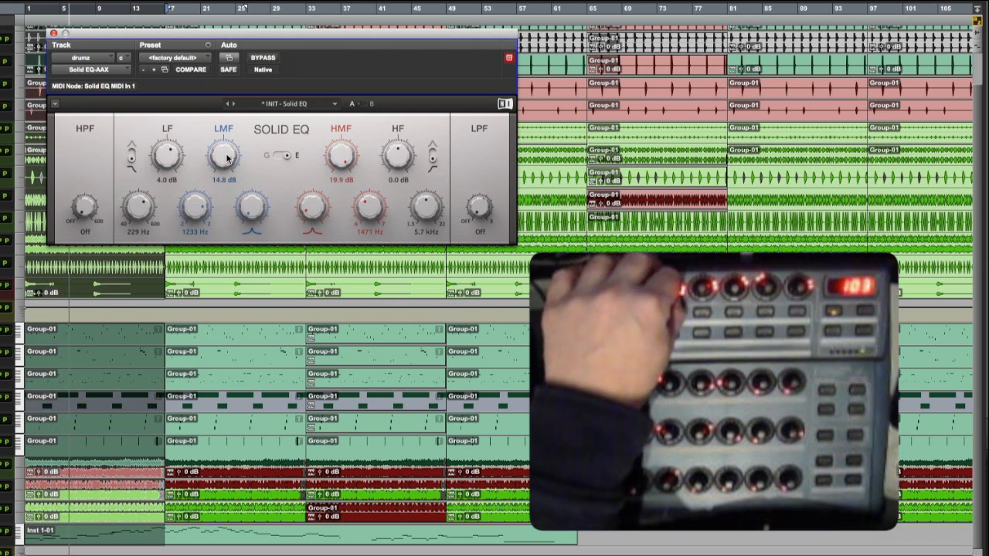
{"action": "left_click_drag", "start_coordinate": [196, 209], "coordinate": [196, 224]}
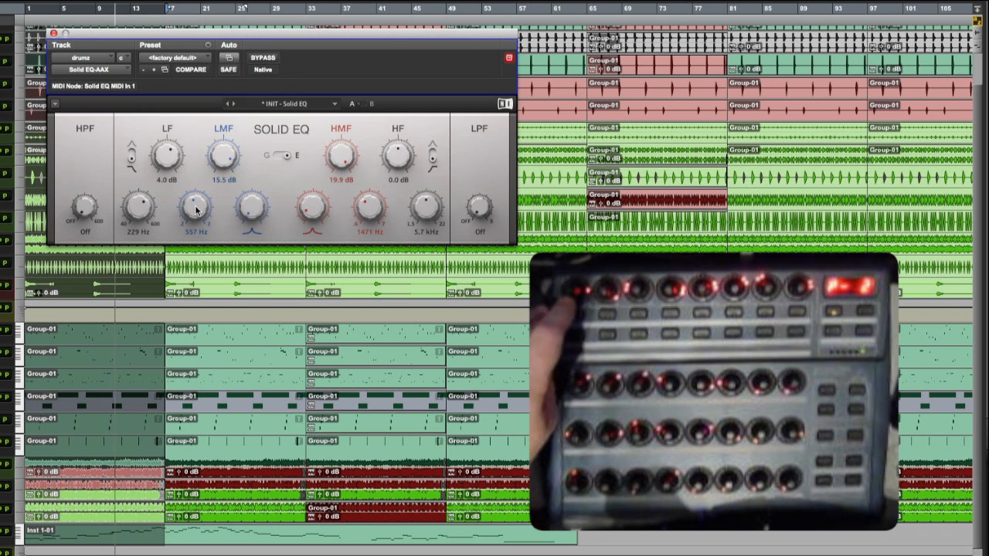
Step: Switch to the Softube Saturation Knob insert and tweak its saturation amount
{"action": "left_click", "coordinate": [116, 57]}
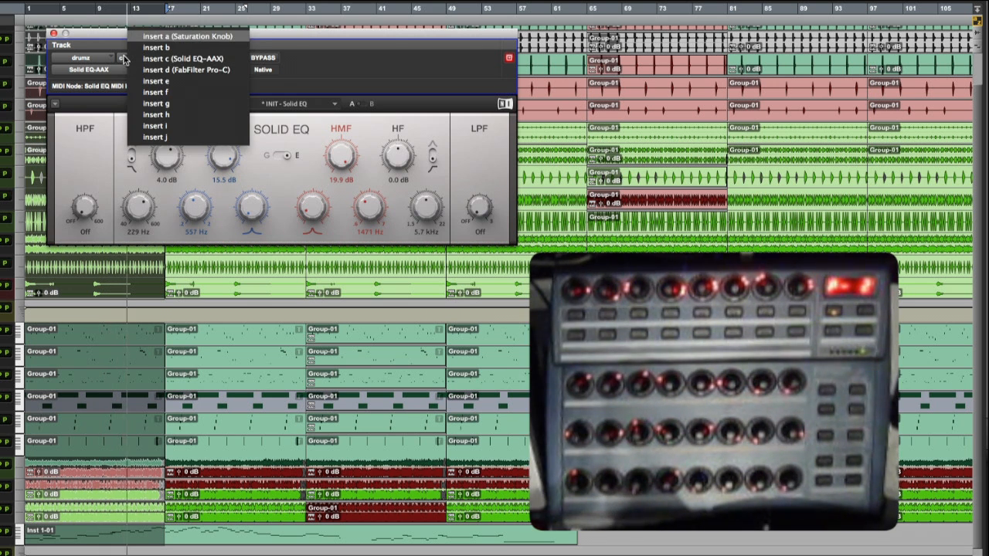
{"action": "left_click", "coordinate": [188, 37]}
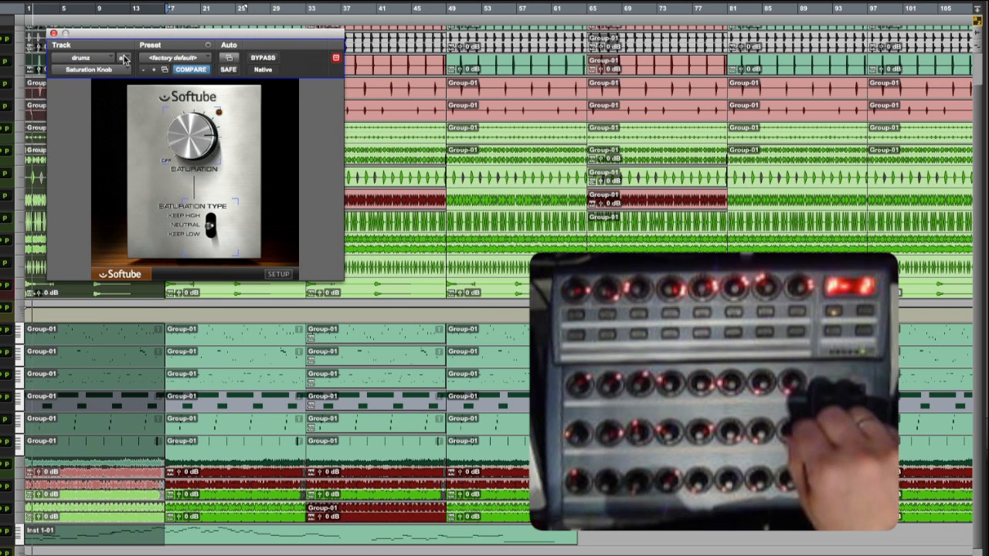
{"action": "left_click_drag", "start_coordinate": [193, 143], "coordinate": [191, 142]}
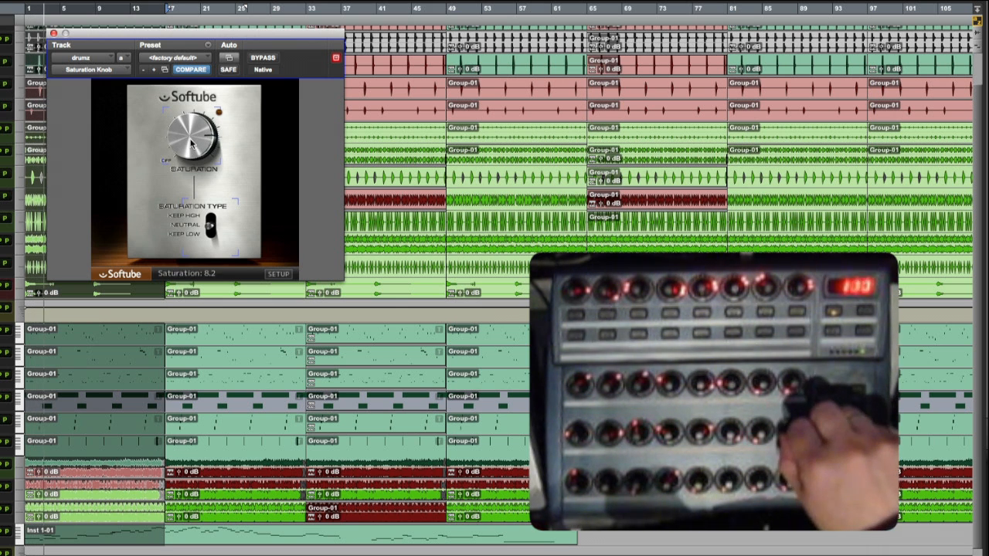
{"action": "left_click_drag", "start_coordinate": [193, 135], "coordinate": [193, 154]}
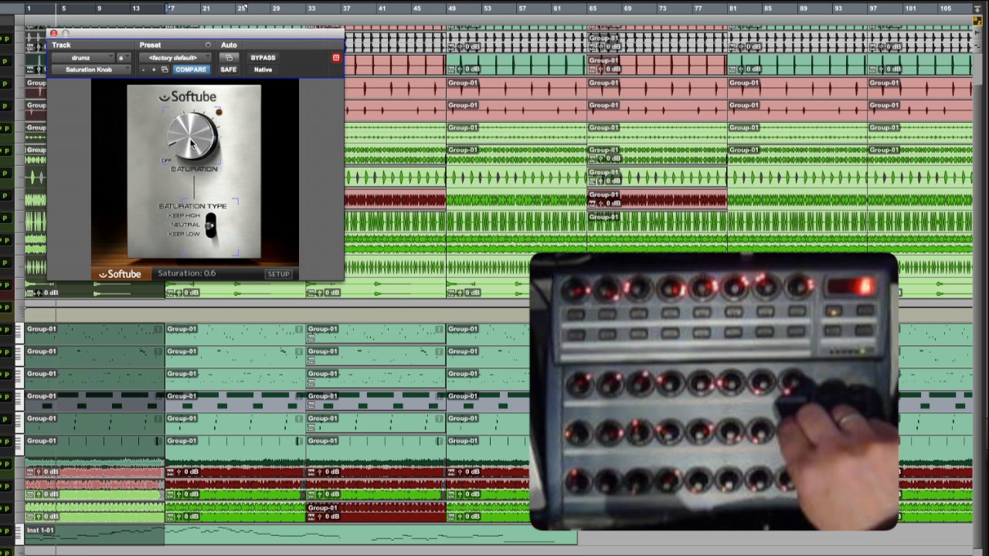
{"action": "left_click_drag", "start_coordinate": [193, 136], "coordinate": [201, 116]}
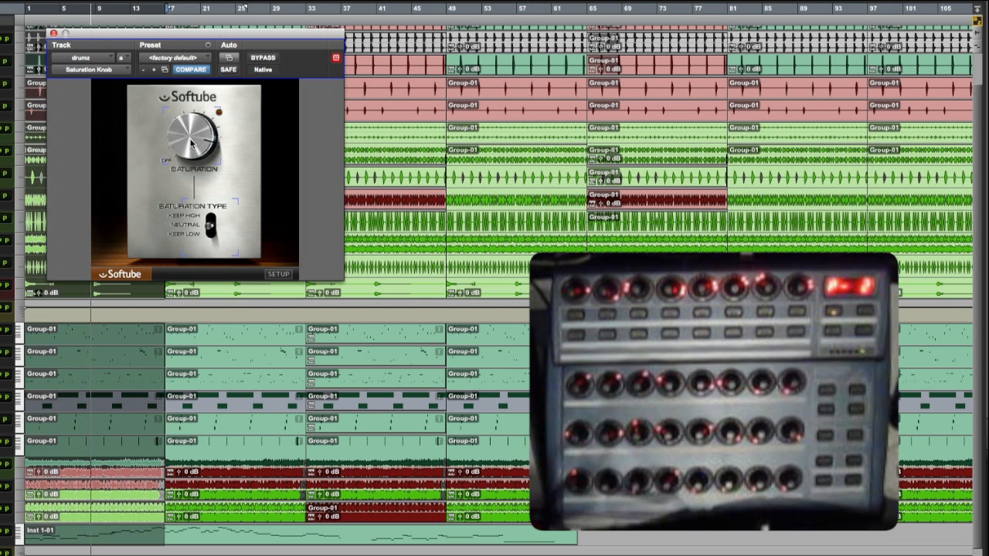
Step: Pick insert d, FabFilter Pro-C, from the drums plugin selector
{"action": "left_click", "coordinate": [122, 58]}
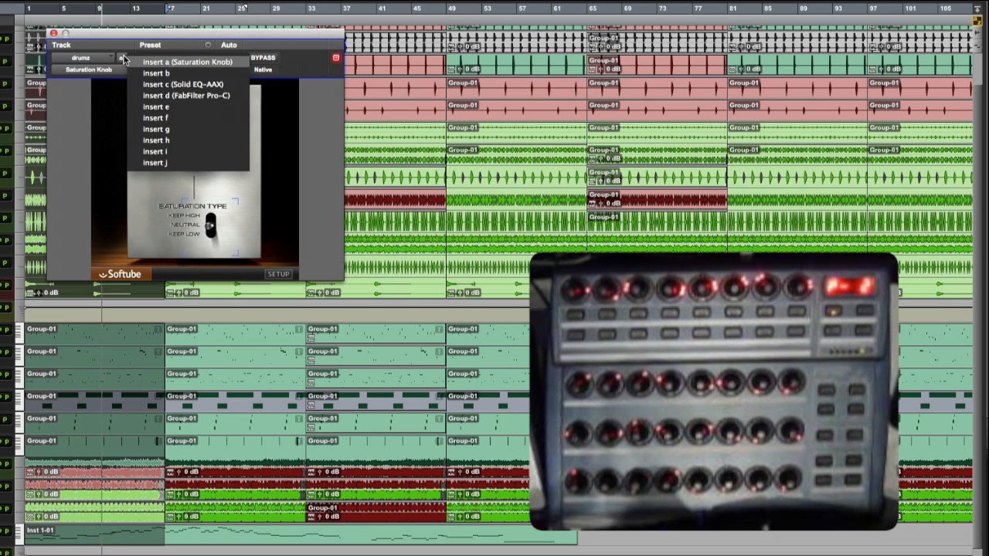
{"action": "left_click", "coordinate": [185, 95]}
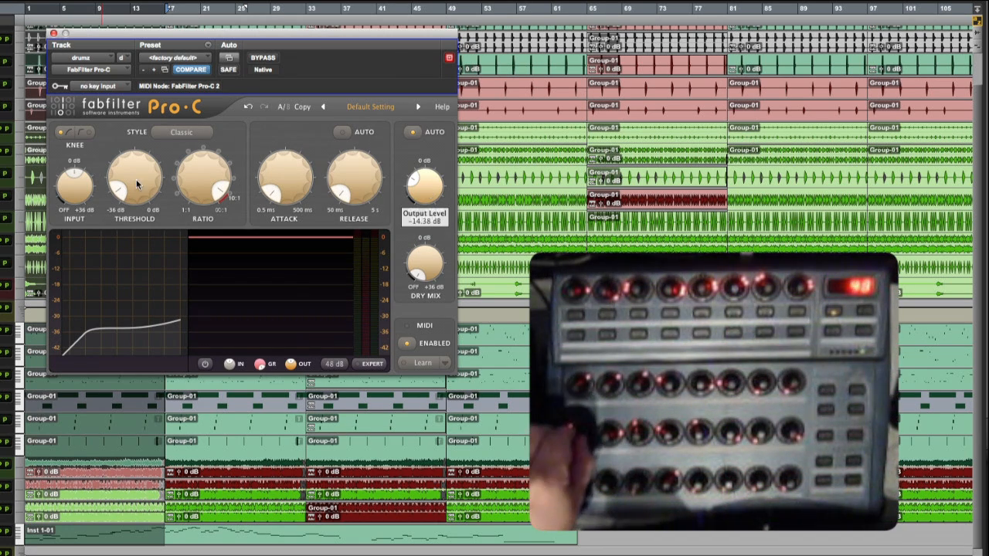
Step: Retune Pro-C to ratio about 9.2:1, attack 2.27 ms and threshold near -24.6 dB
{"action": "left_click_drag", "start_coordinate": [133, 182], "coordinate": [139, 166]}
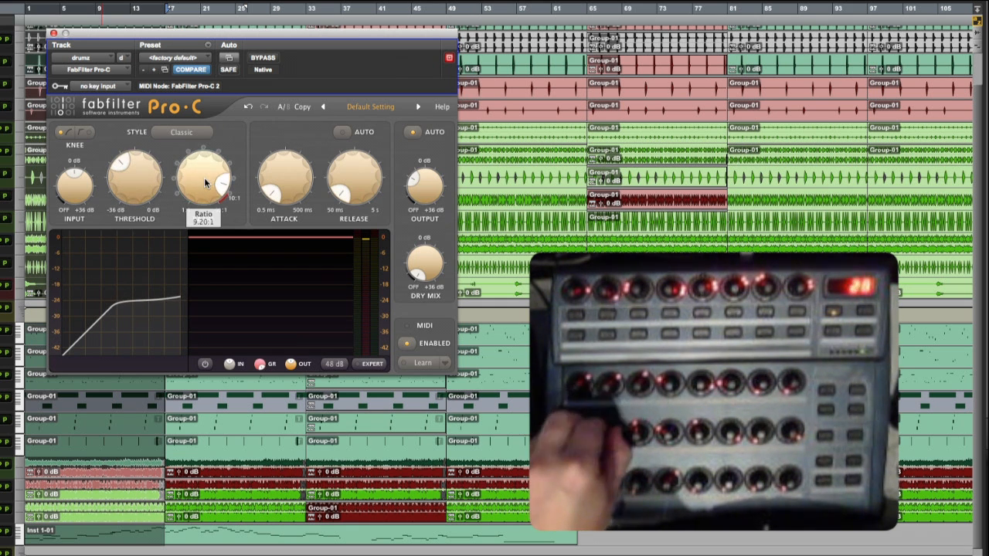
{"action": "left_click_drag", "start_coordinate": [203, 178], "coordinate": [204, 200]}
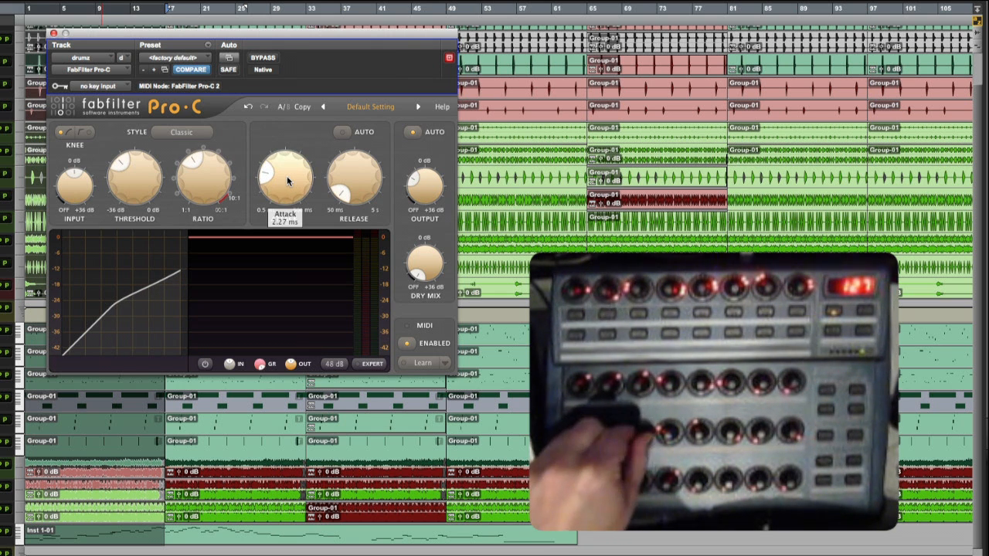
{"action": "left_click_drag", "start_coordinate": [284, 178], "coordinate": [287, 170]}
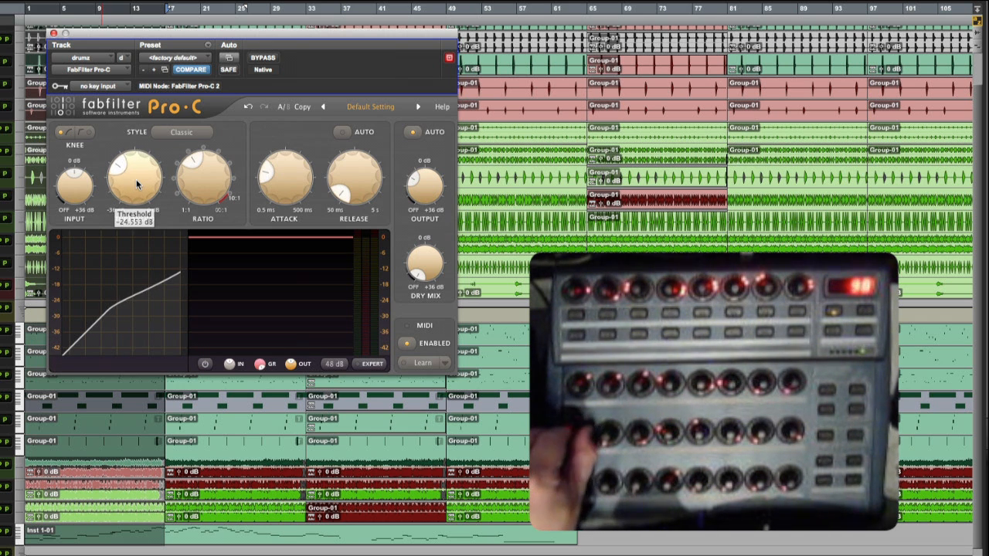
{"action": "left_click_drag", "start_coordinate": [135, 177], "coordinate": [135, 193]}
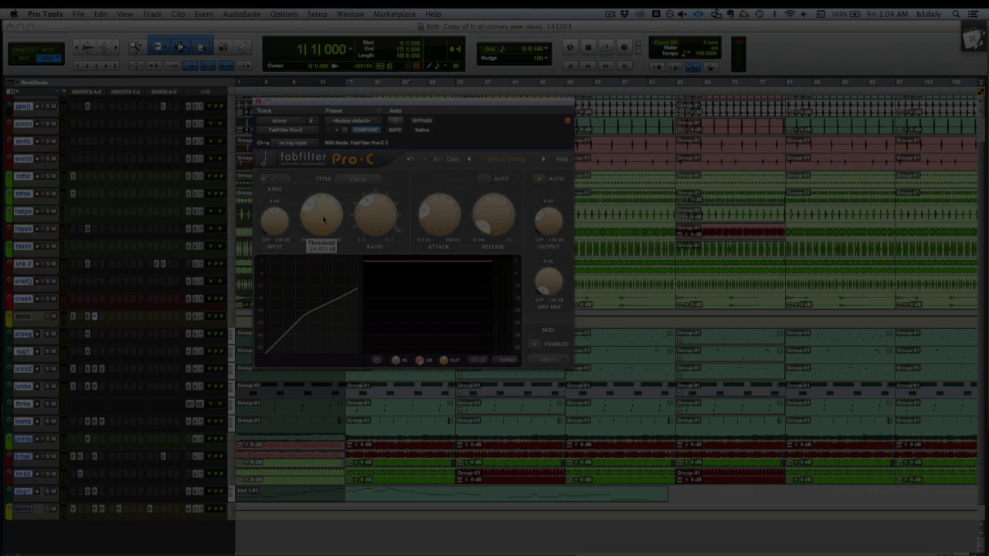
Step: Give the drums Pro-C Threshold knob, then the Ratio knob, another pass
{"action": "left_click_drag", "start_coordinate": [320, 213], "coordinate": [323, 208]}
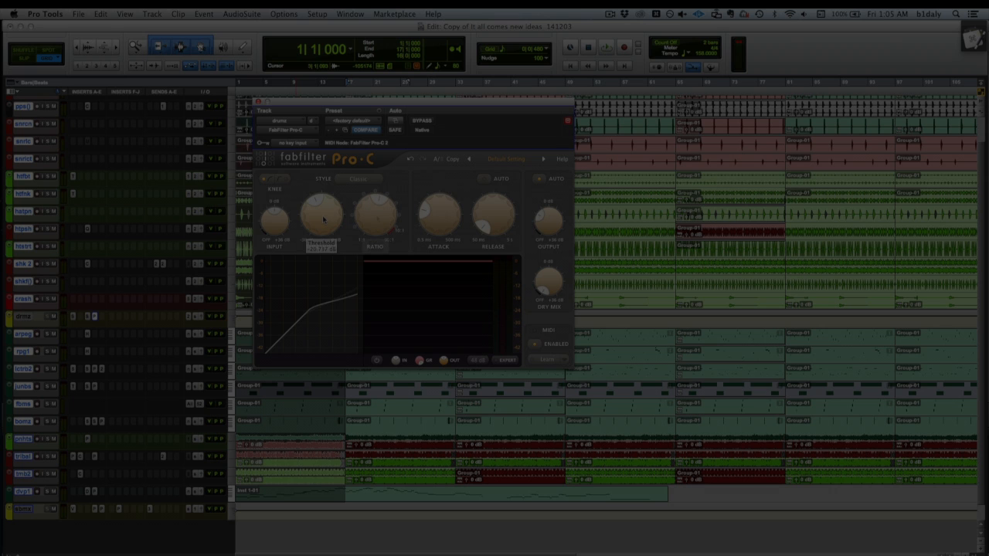
{"action": "left_click_drag", "start_coordinate": [376, 214], "coordinate": [376, 209]}
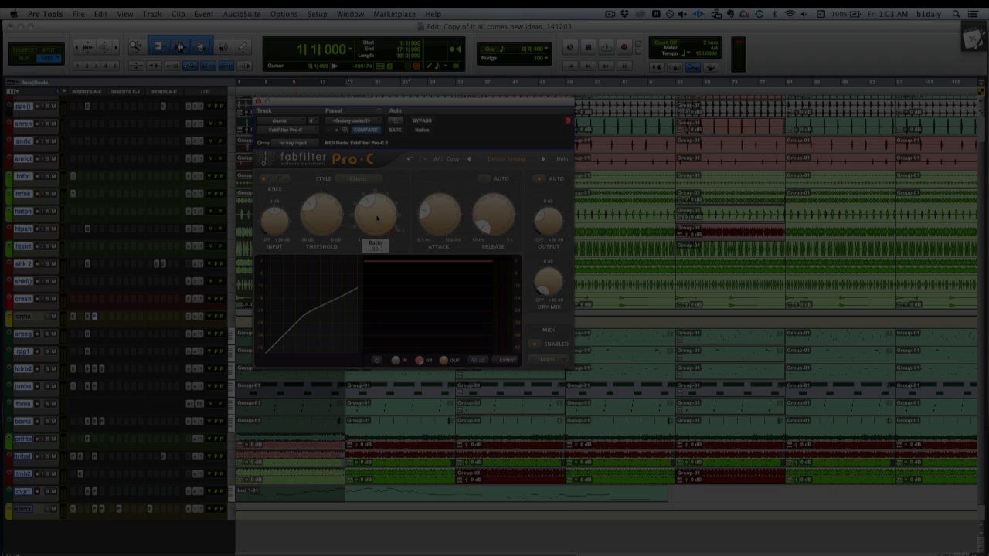